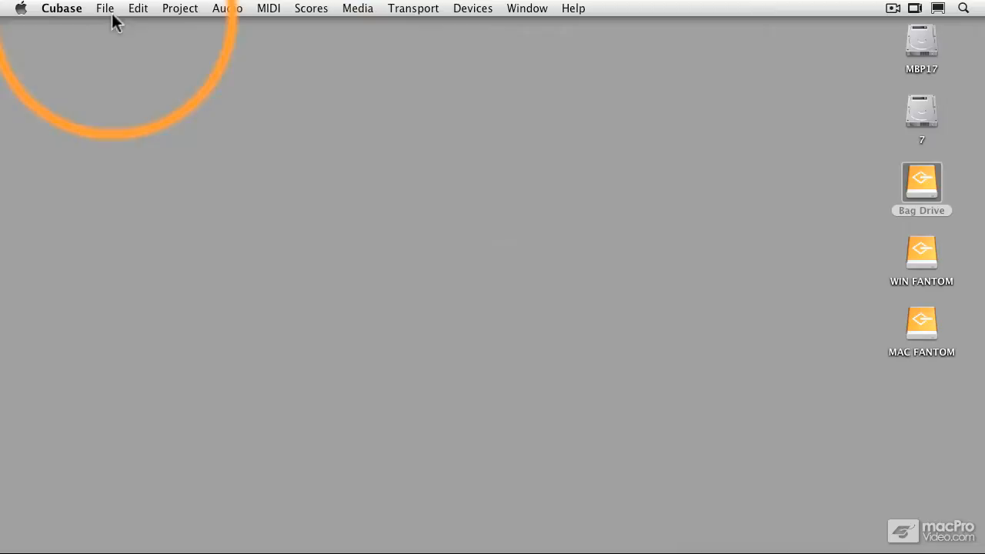
# Step: Create a new project Untitled1 from the Empty template
pyautogui.click(104, 9)
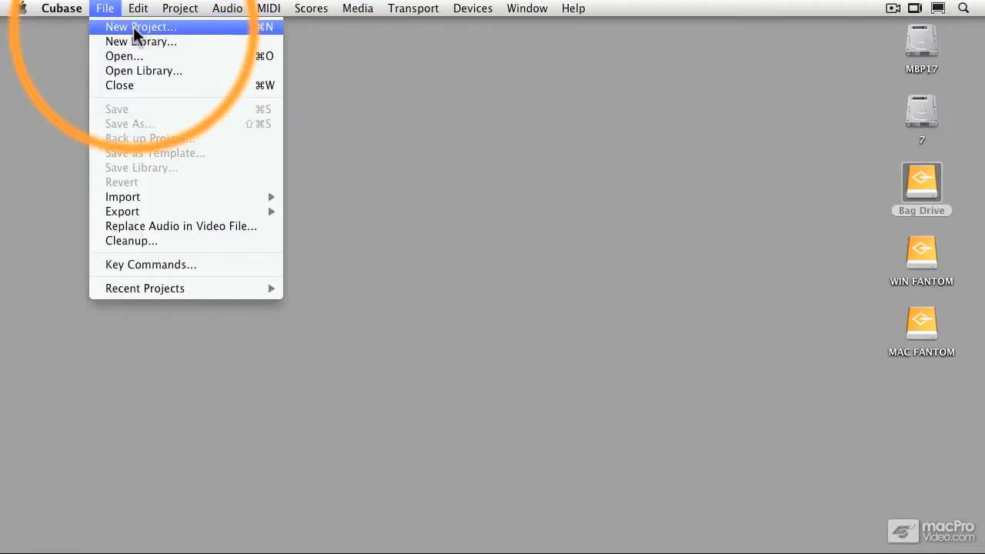
pyautogui.click(140, 26)
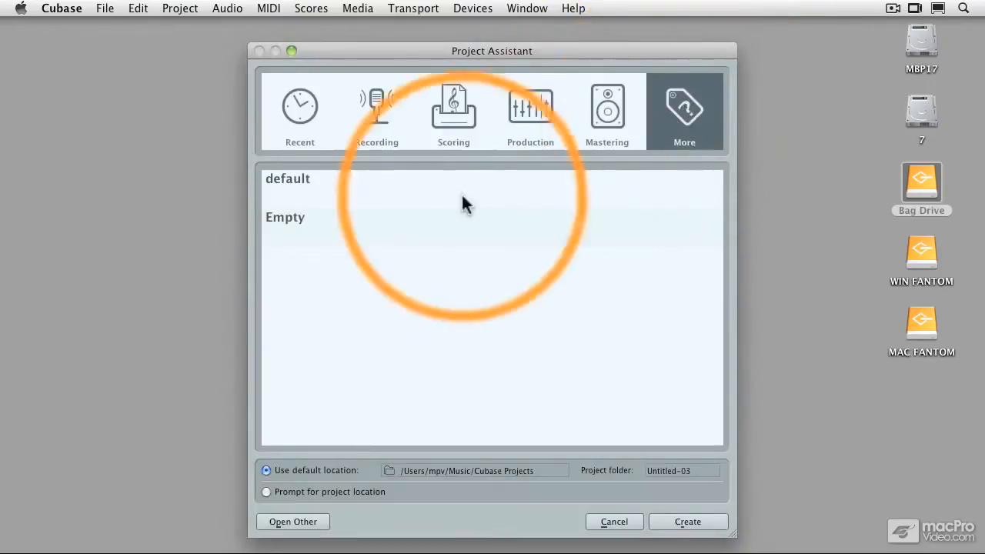
pyautogui.click(687, 521)
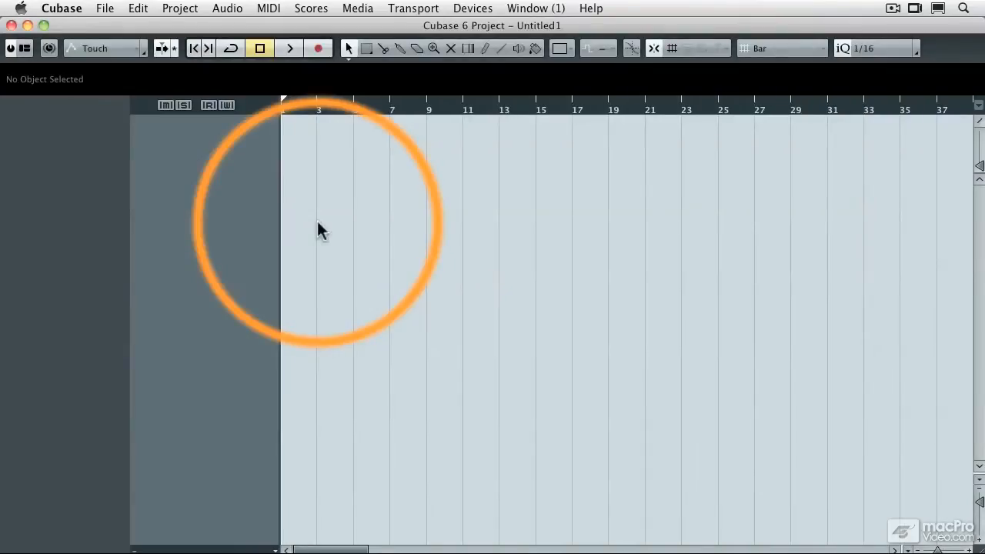
# Step: Import the audio file '06 In the Band – Remaster' onto a new audio track
pyautogui.click(105, 8)
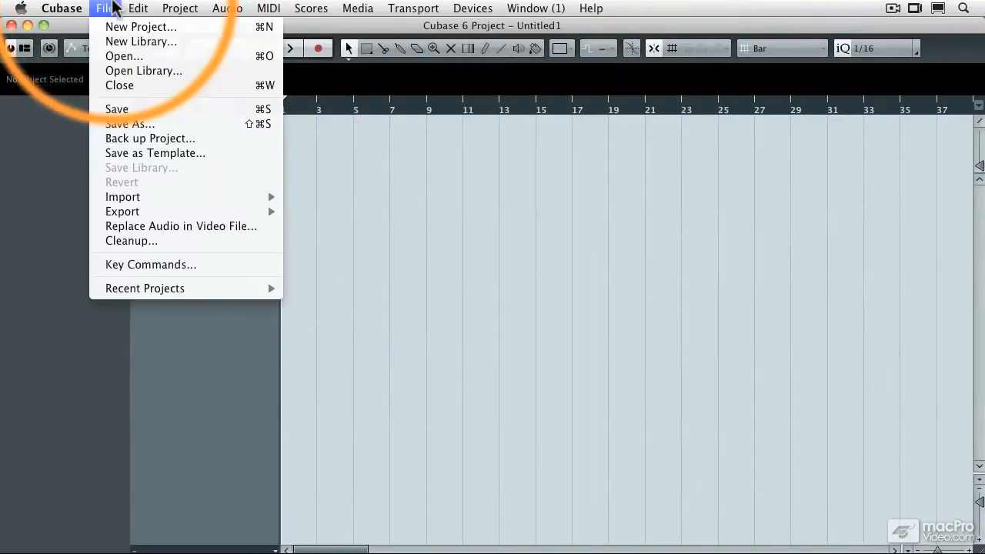
pyautogui.moveTo(123, 197)
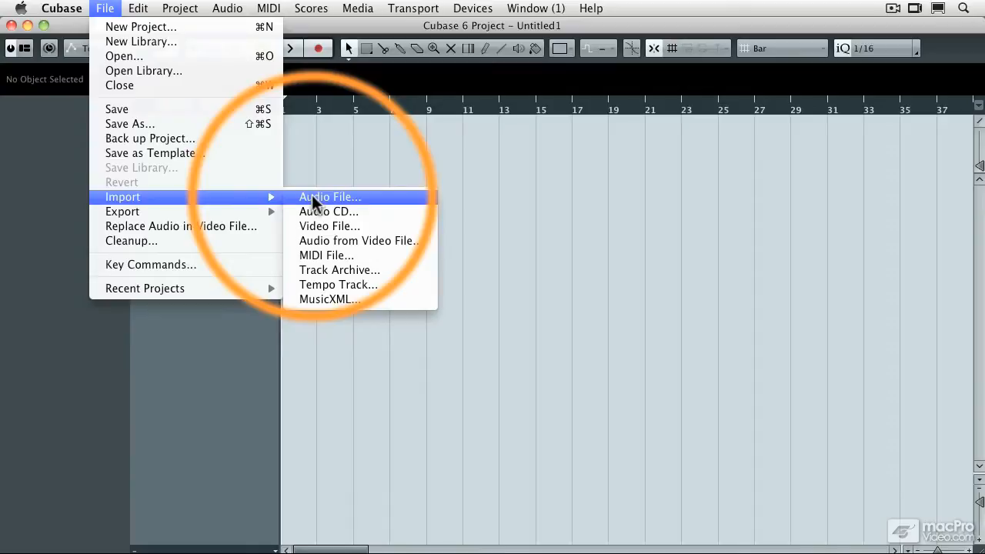
pyautogui.click(329, 197)
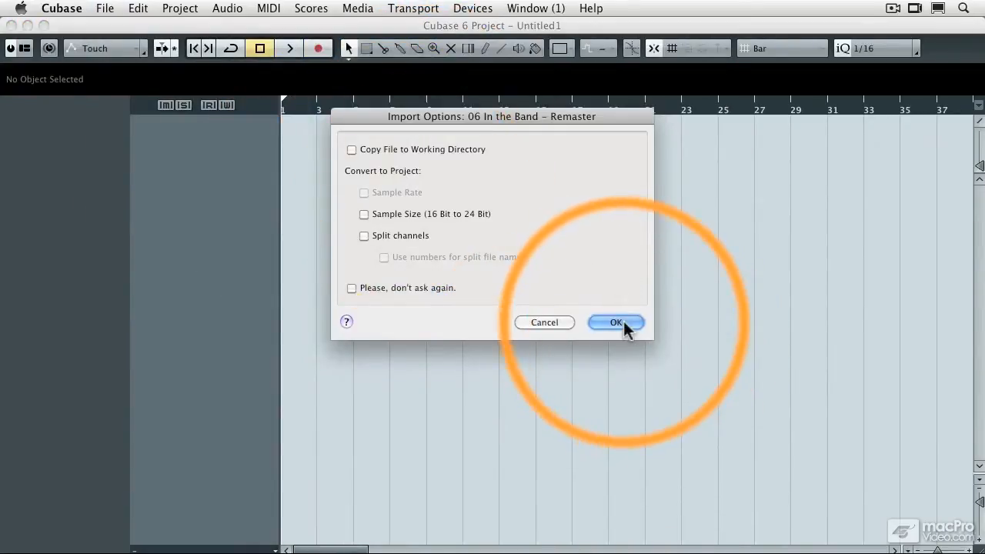
pyautogui.click(615, 322)
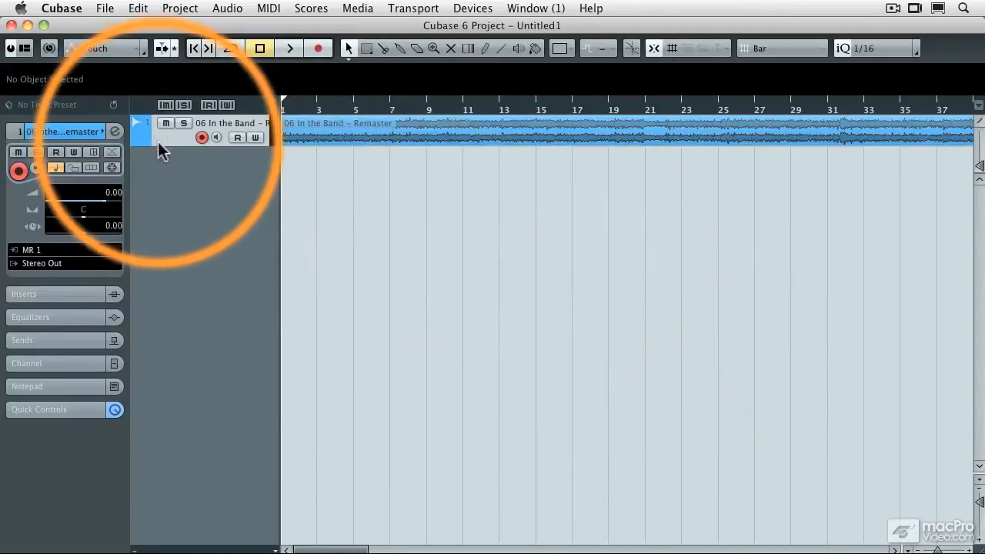
# Step: Enlarge the song's audio track height and select its audio event
pyautogui.moveTo(164, 146); pyautogui.dragTo(163, 223)
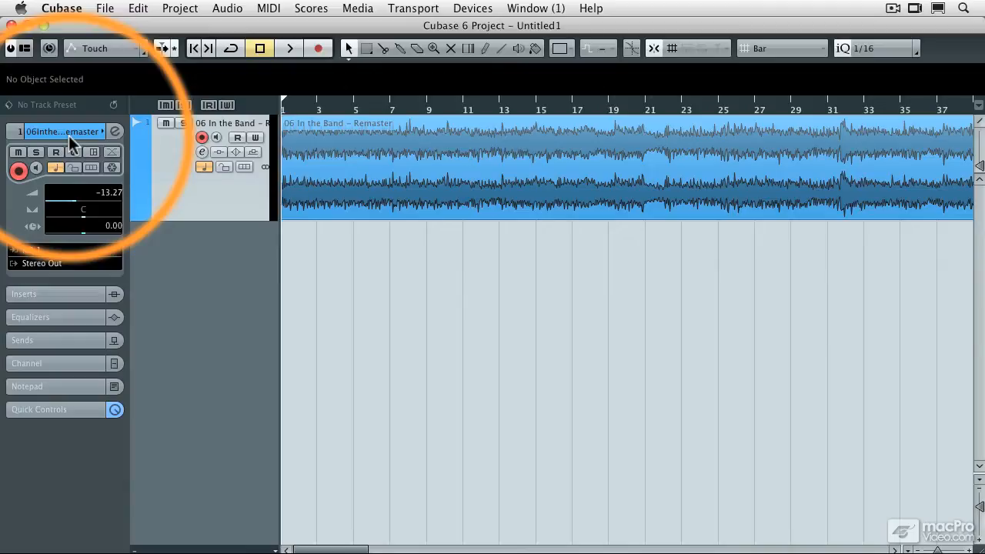
pyautogui.click(289, 47)
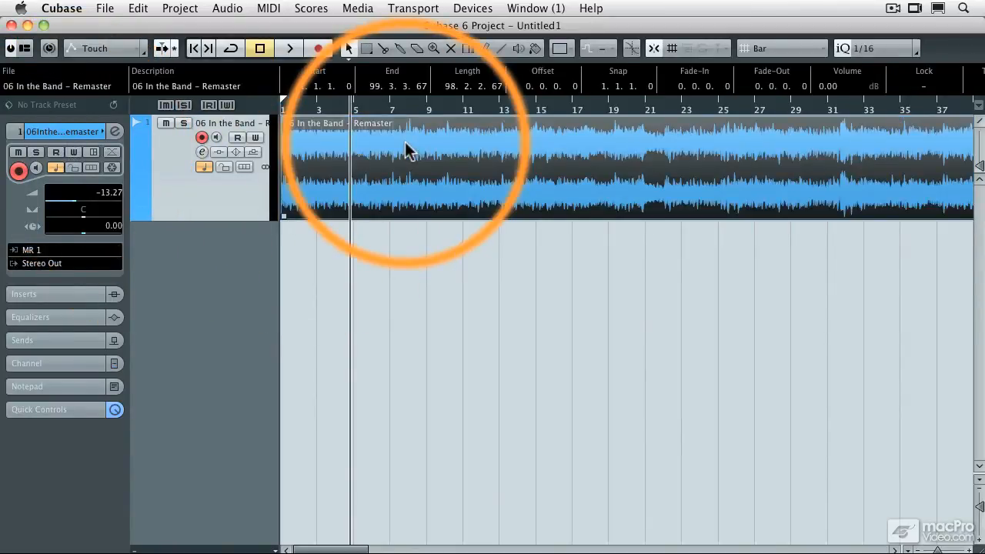
# Step: Run Tempo Detection analysis on '06 In the Band – Remaster'
pyautogui.click(179, 8)
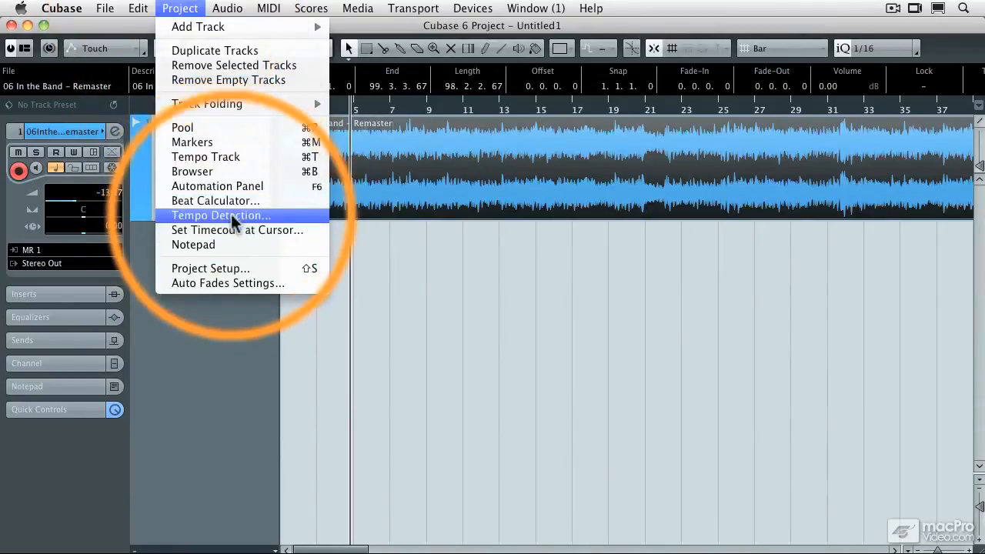
pyautogui.click(220, 215)
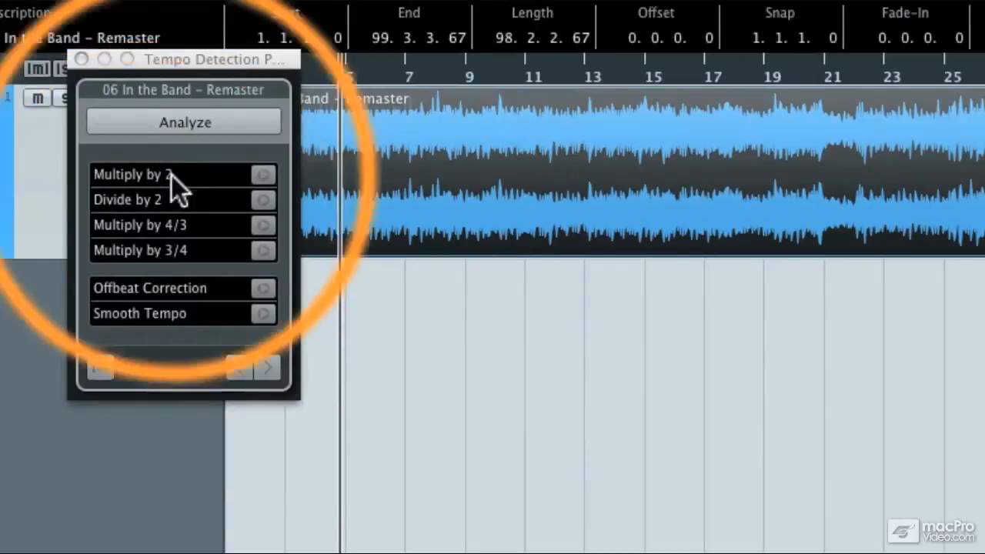
pyautogui.click(183, 122)
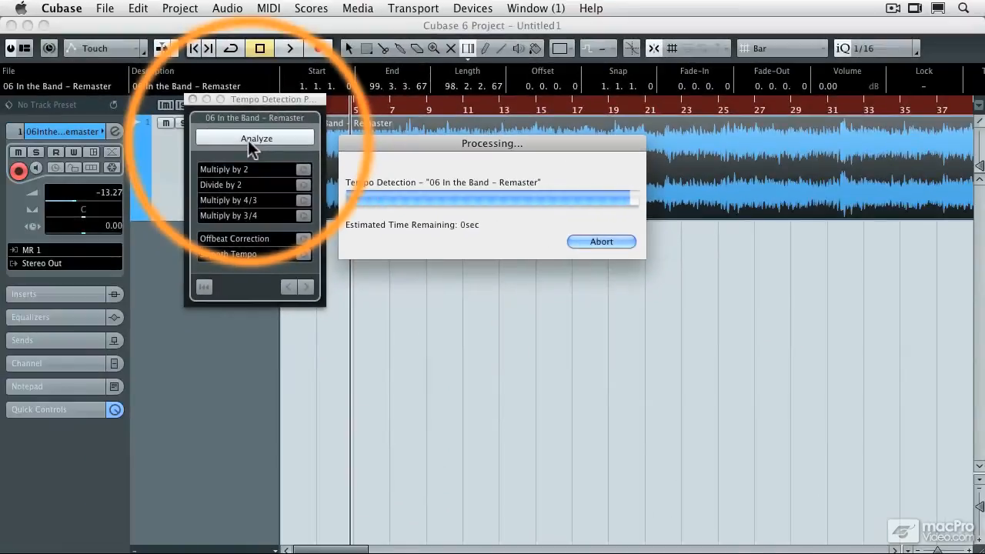
# Step: Close Tempo Detection and review the detected tempo and signature tracks
pyautogui.click(255, 138)
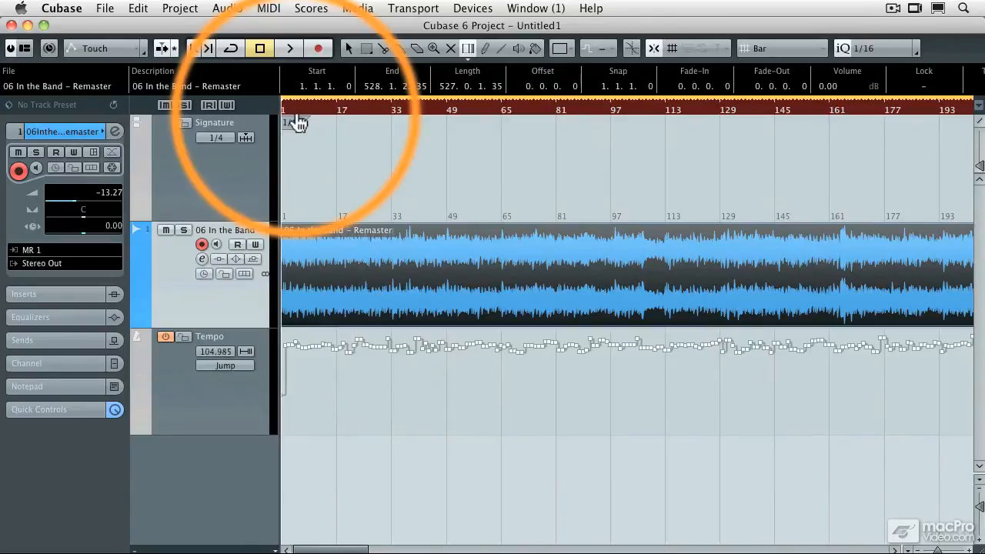
pyautogui.click(288, 47)
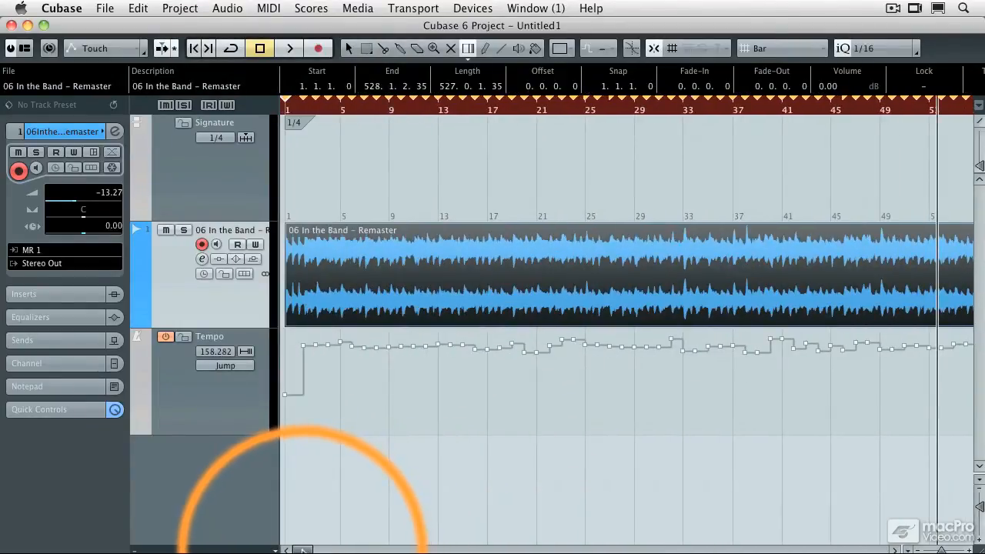
# Step: Zoom into the first bars and draw a 4/4 signature event at bar 2
pyautogui.moveTo(295, 123); pyautogui.dragTo(300, 131)
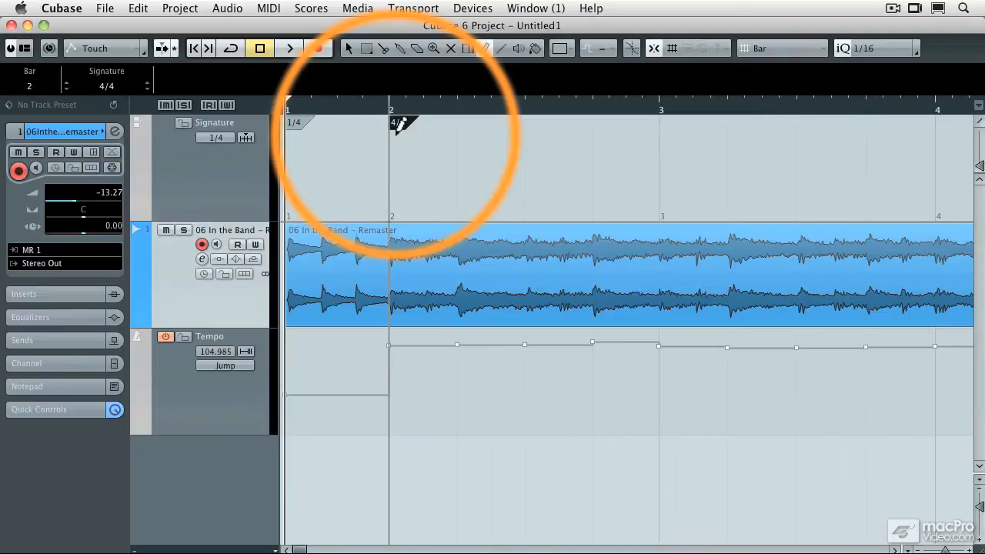
pyautogui.click(289, 47)
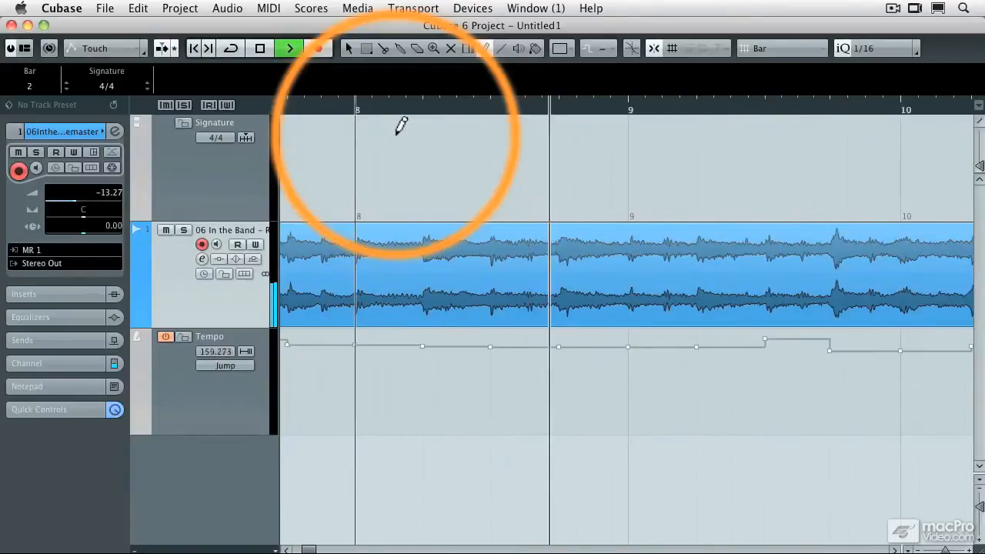
pyautogui.hscroll(3)
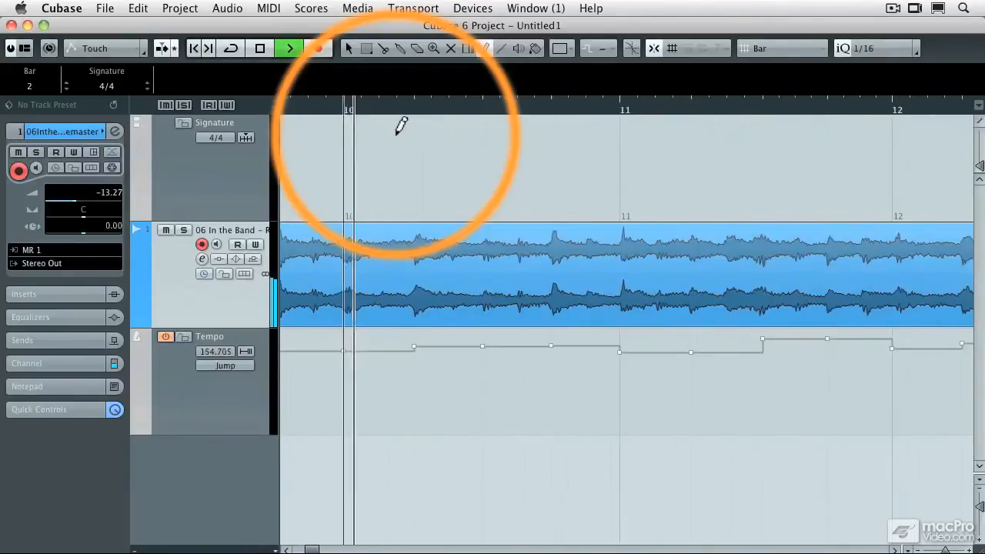
pyautogui.click(260, 48)
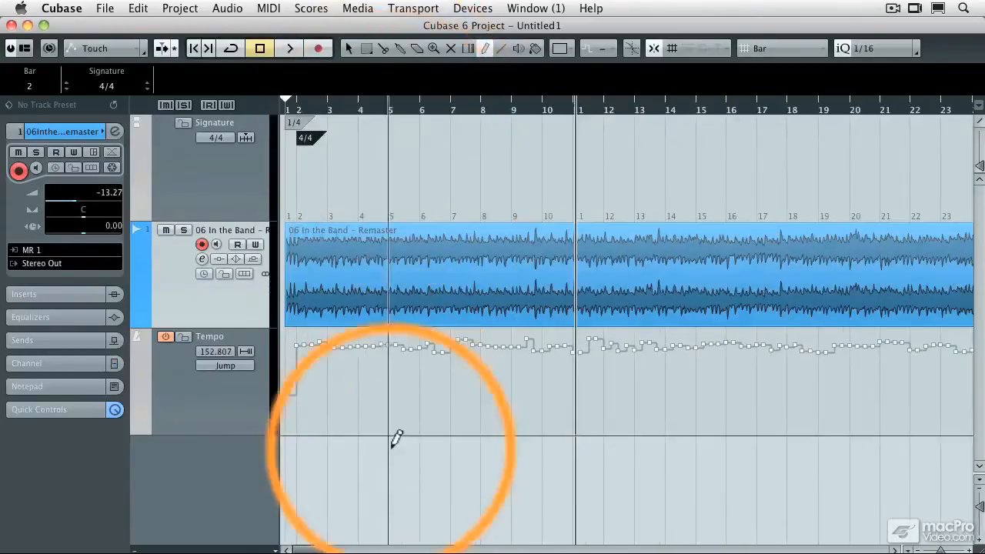
pyautogui.hscroll(3)
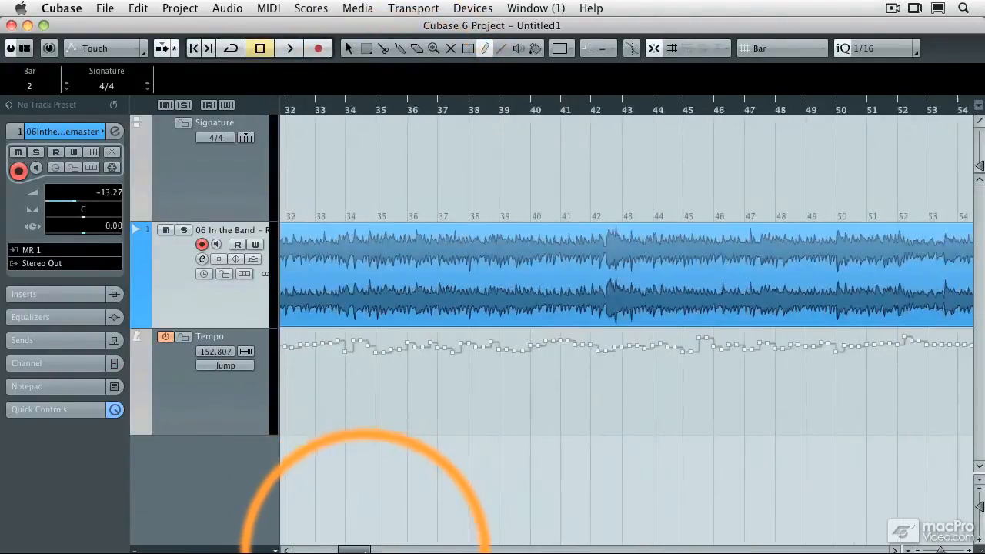
pyautogui.hscroll(3)
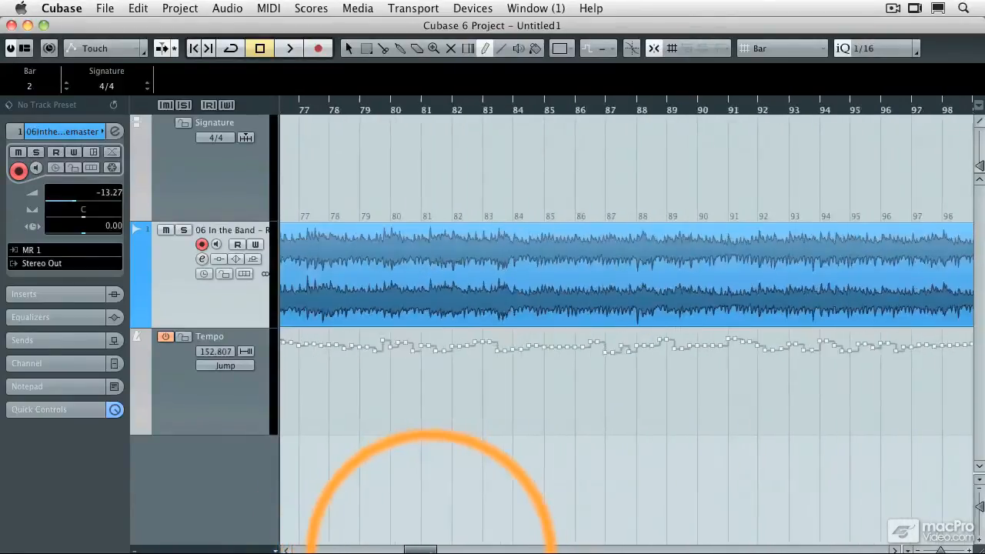
pyautogui.hscroll(3)
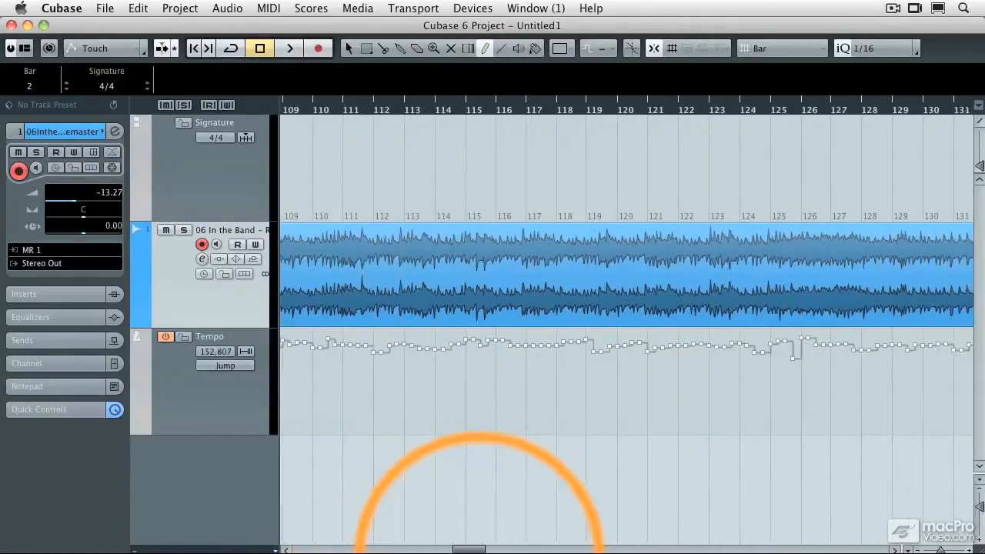